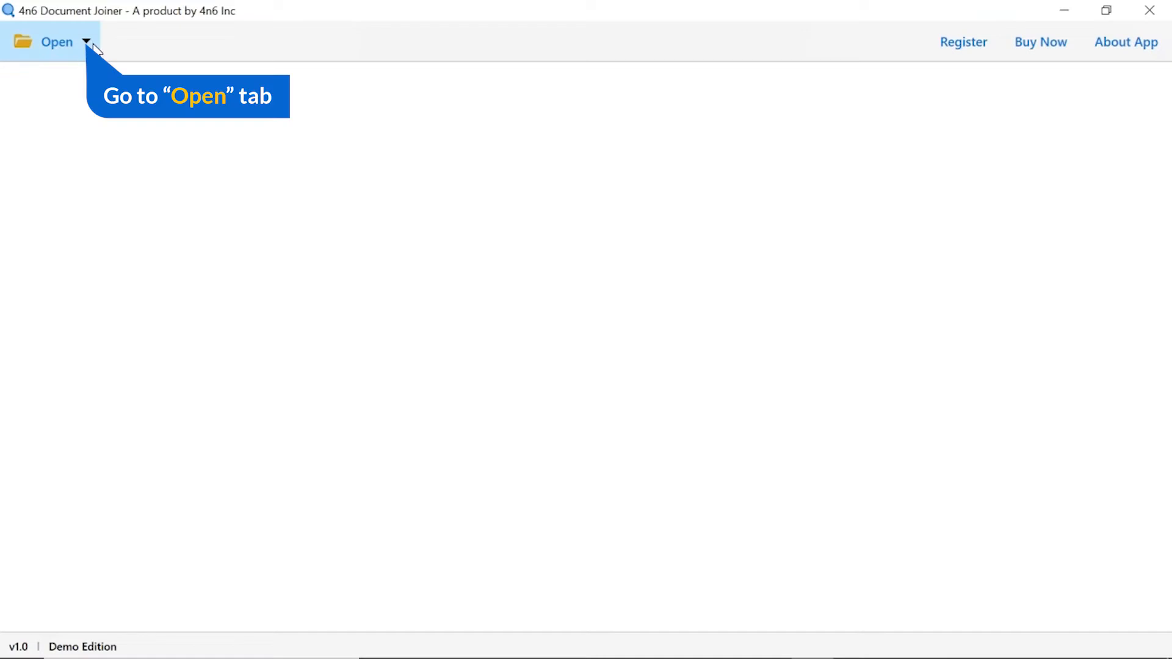
# Step: Bring up the Open list of source file types, including Markdown Files
pyautogui.click(91, 40)
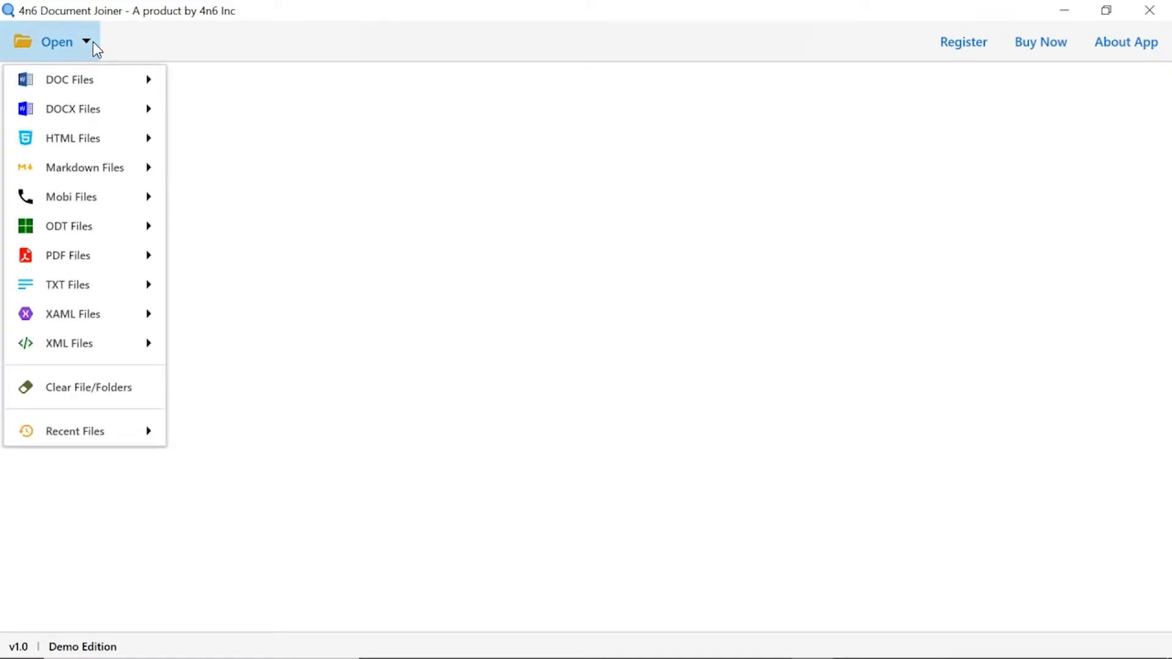
pyautogui.moveTo(70, 80)
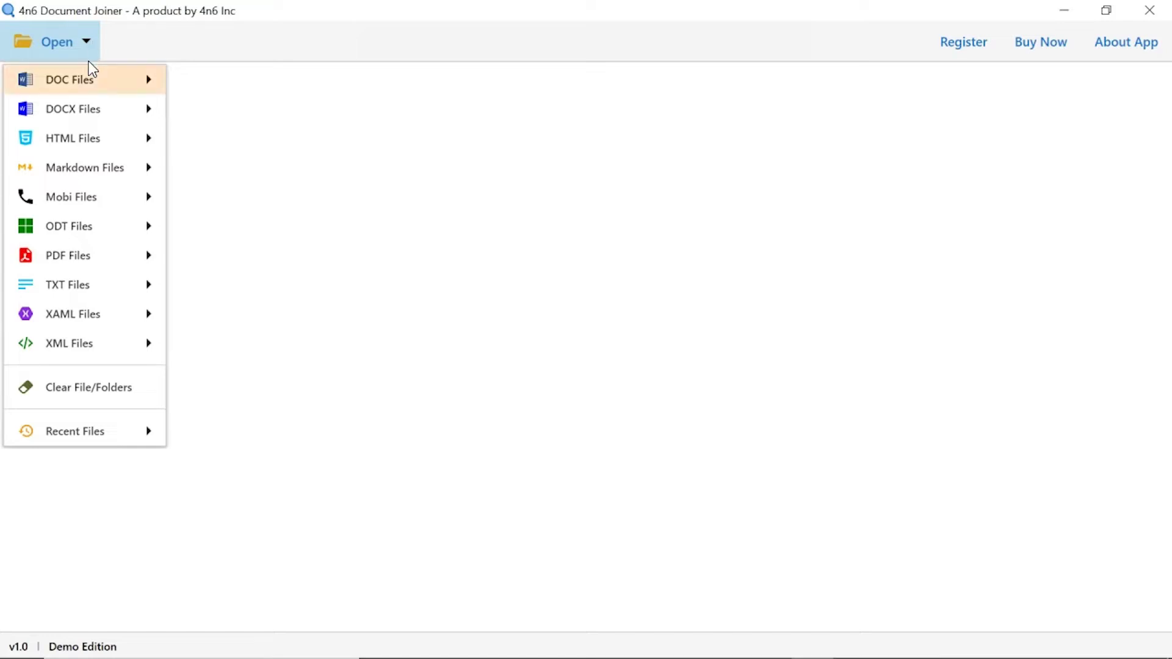
pyautogui.moveTo(85, 167)
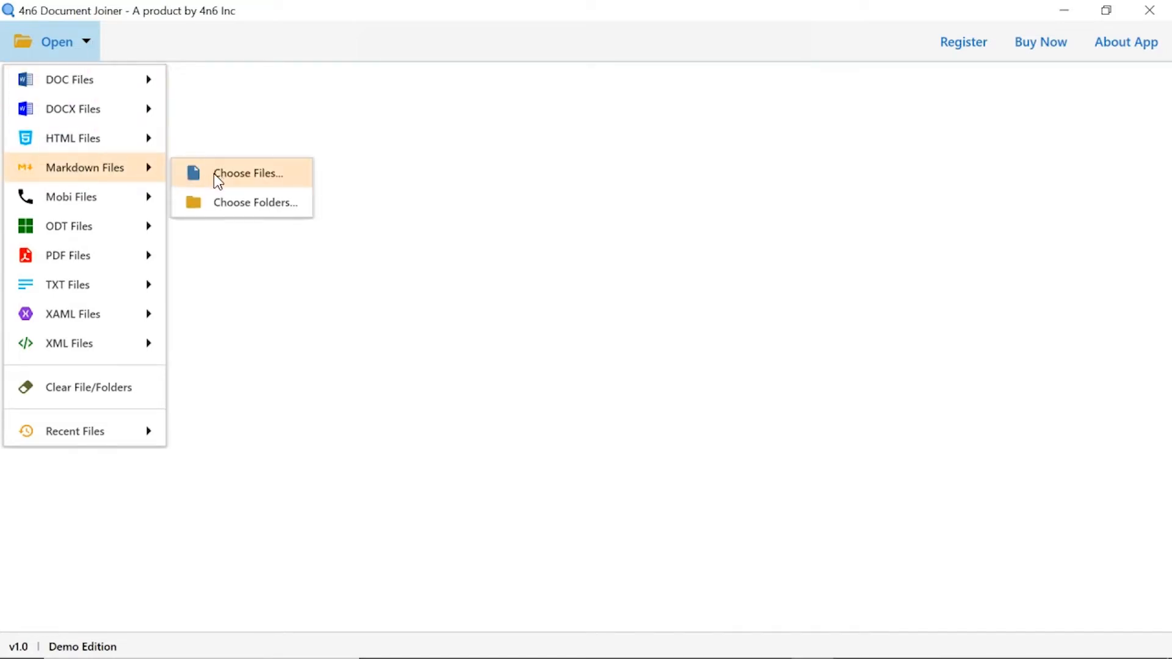
pyautogui.moveTo(242, 217)
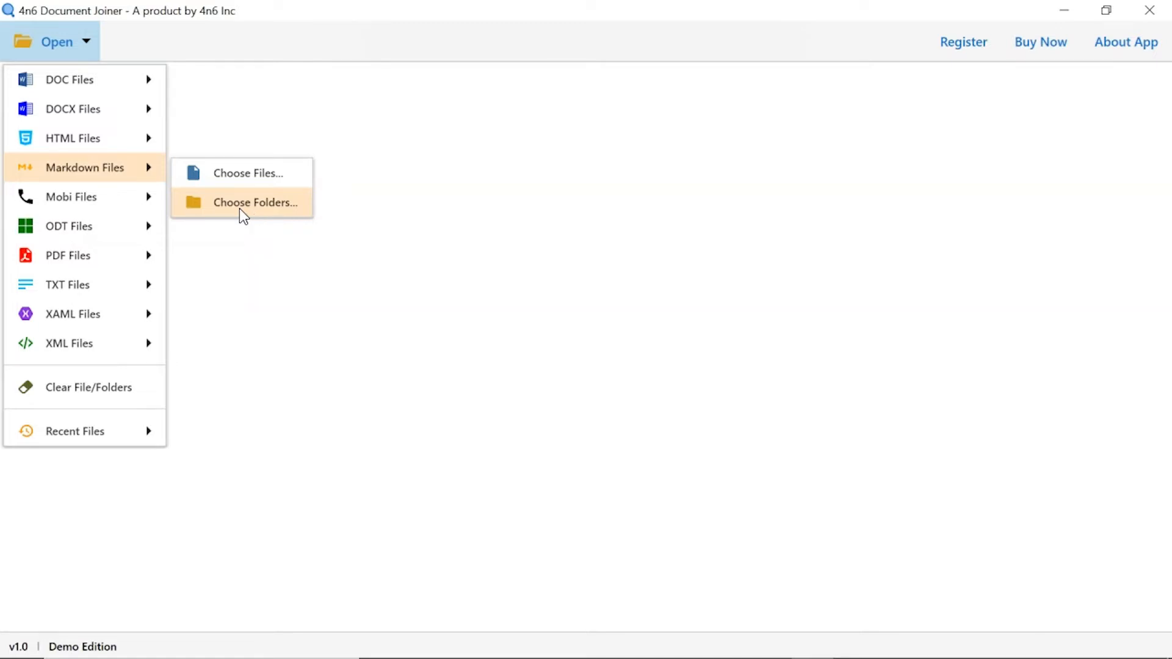
# Step: Load the Data Files folder via Choose Folders and list the files in Mark down data
pyautogui.click(257, 203)
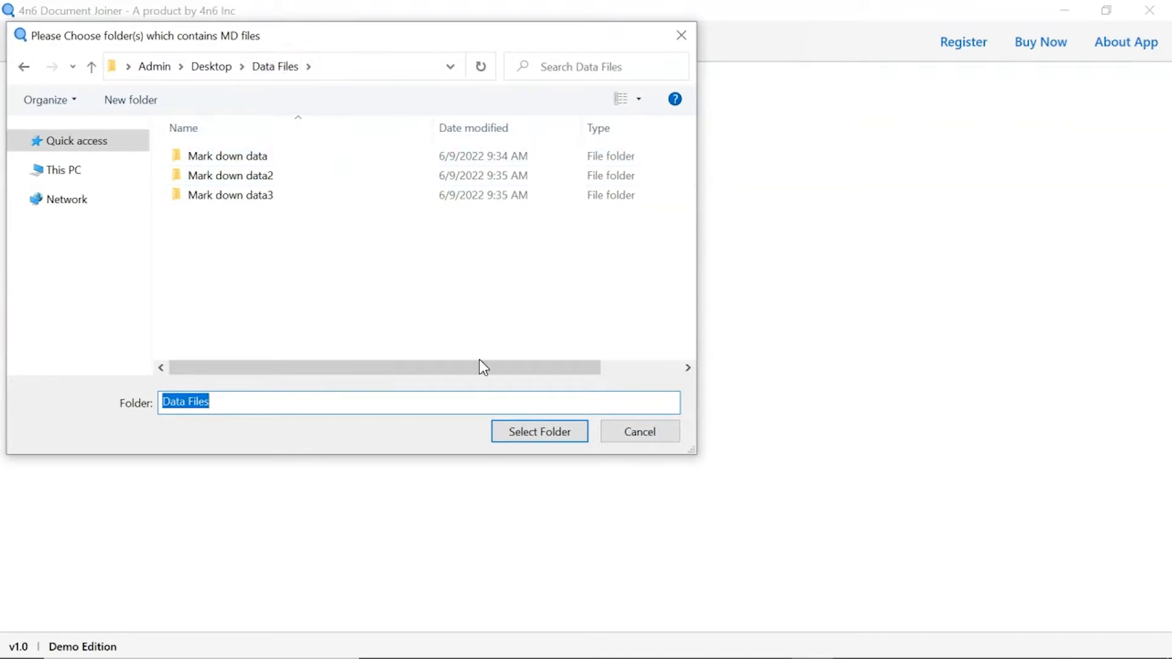
pyautogui.click(540, 432)
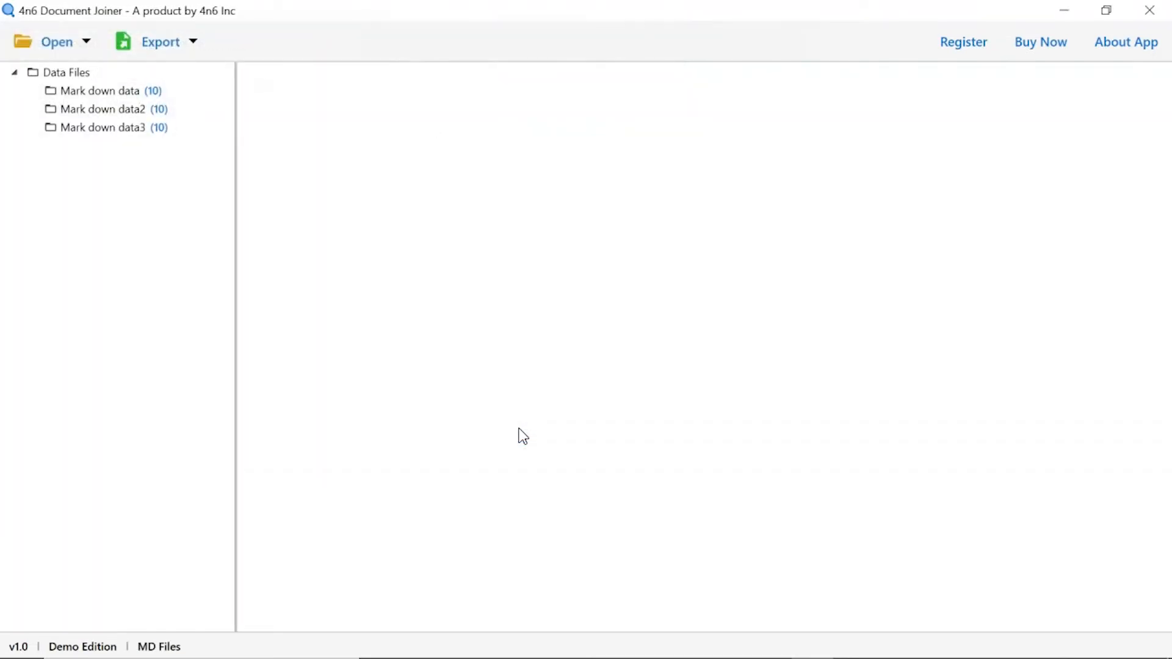
pyautogui.click(100, 128)
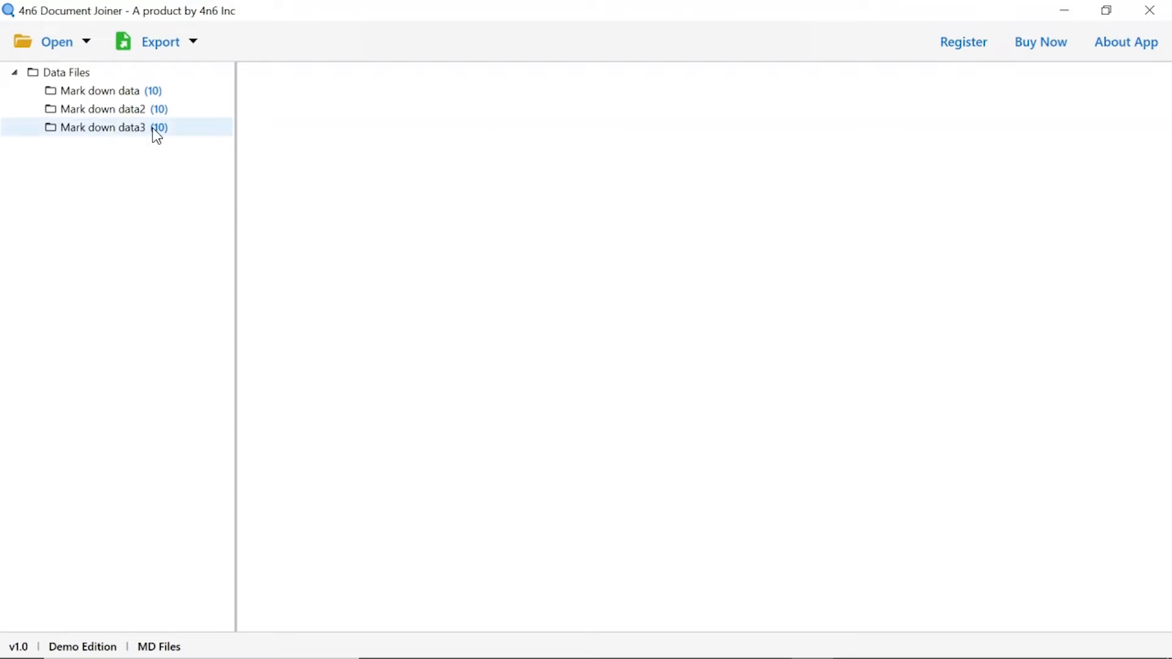
pyautogui.click(97, 90)
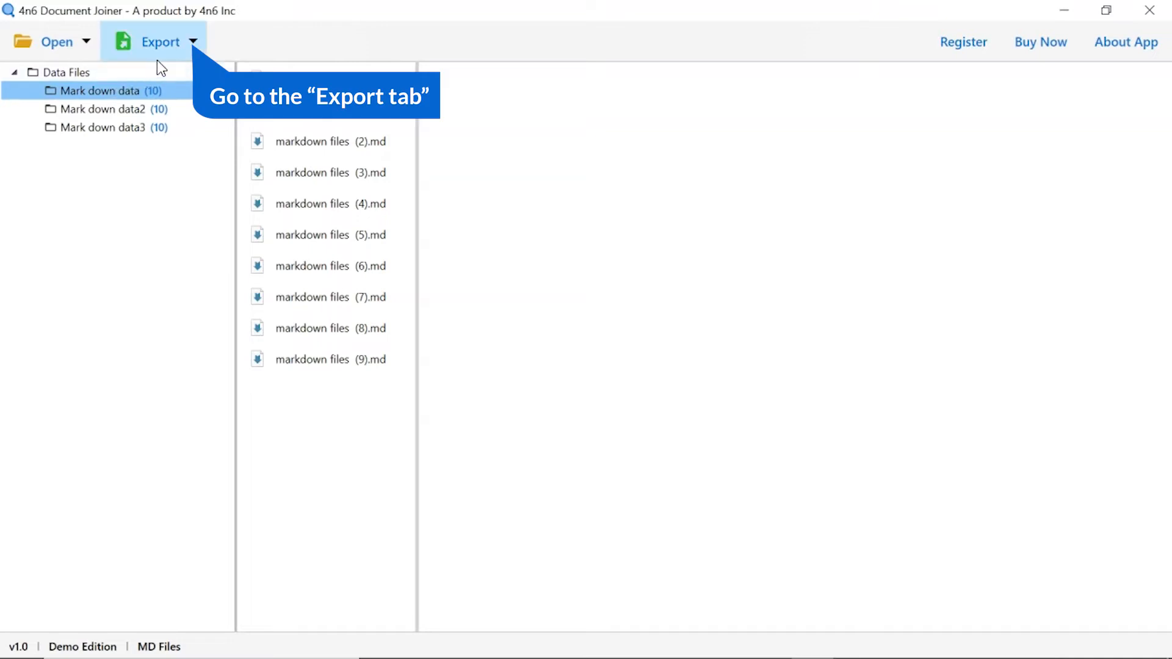
# Step: Choose MD export with Mark down data and Mark down data2 included, Mark down data3 excluded
pyautogui.click(194, 42)
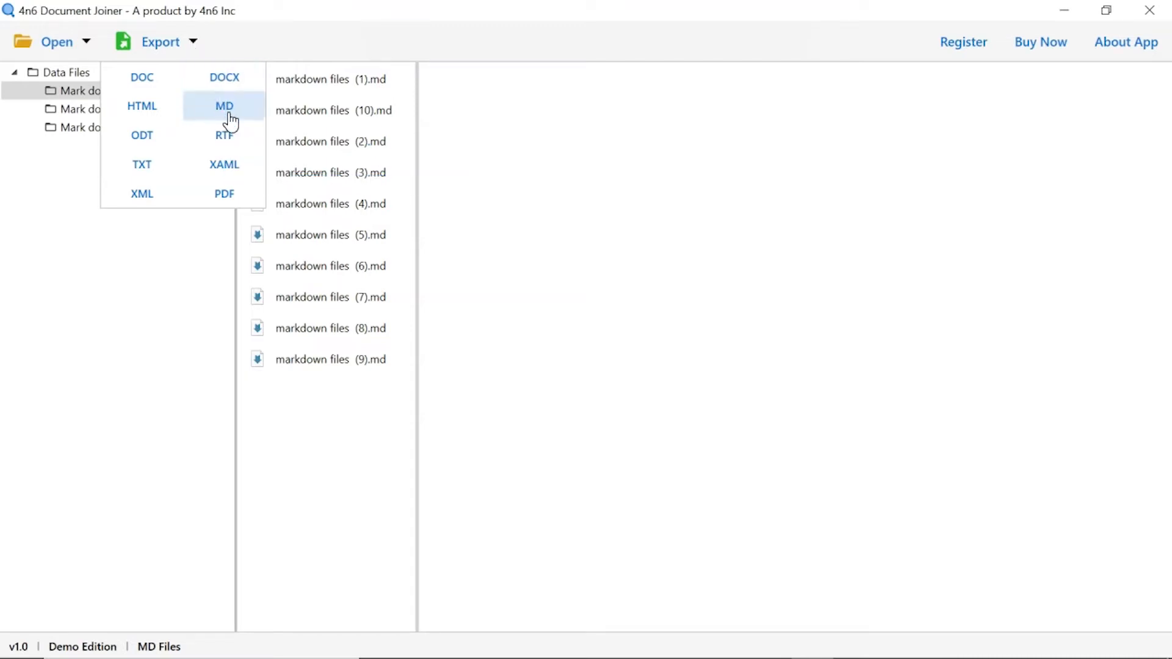
pyautogui.click(224, 105)
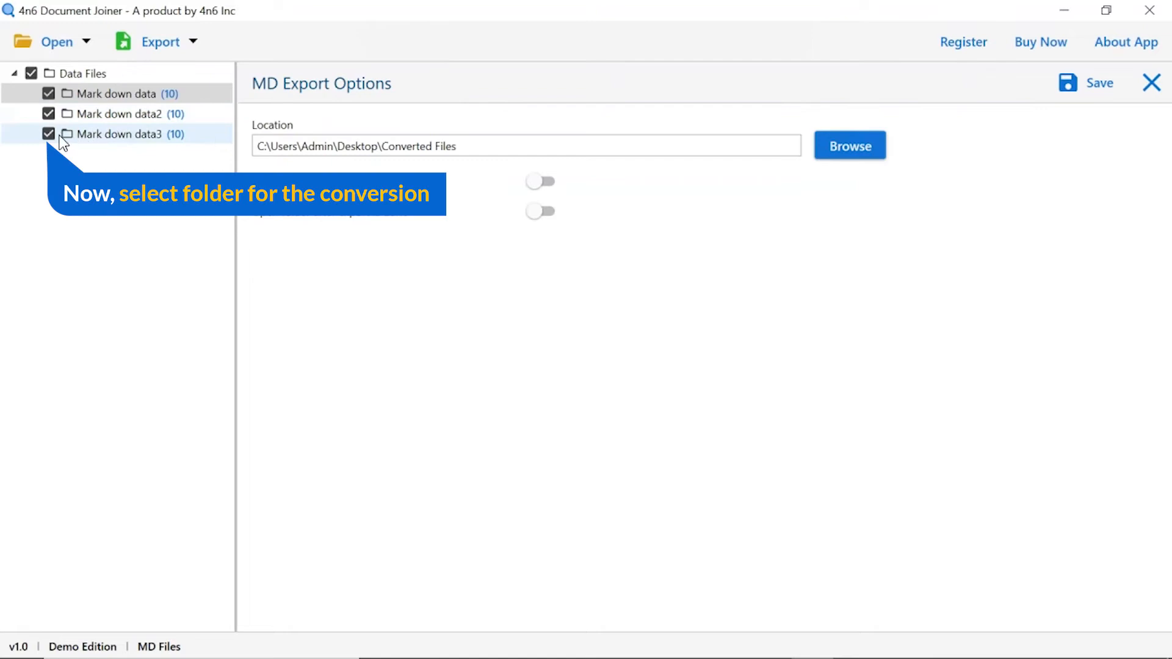
pyautogui.click(47, 115)
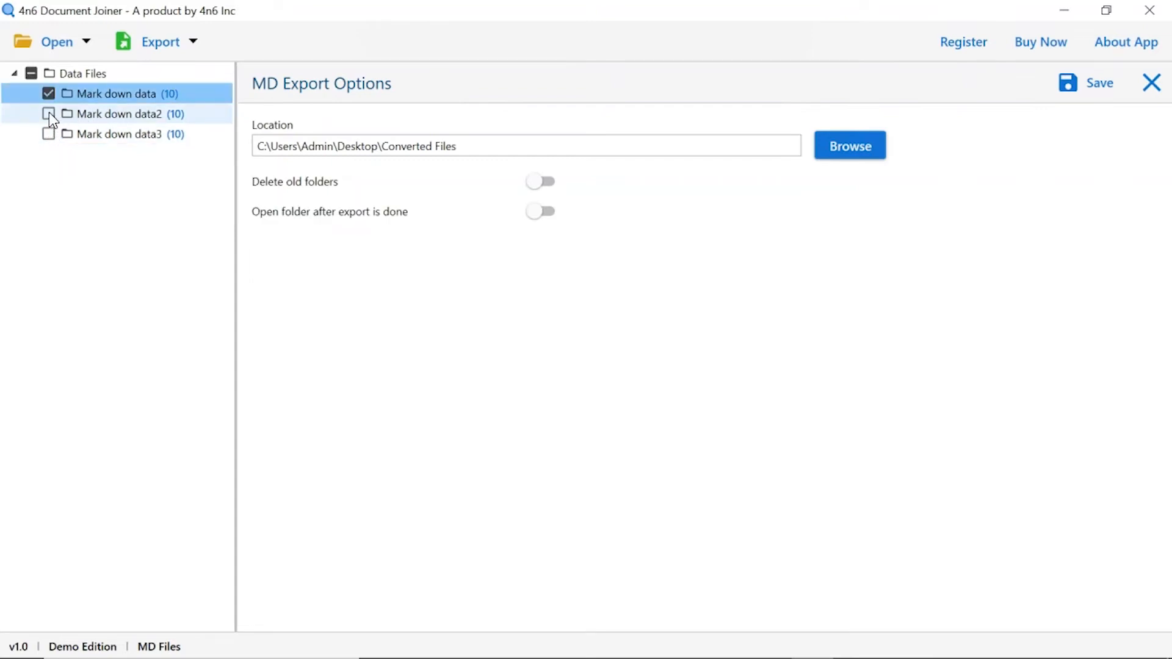
pyautogui.click(49, 114)
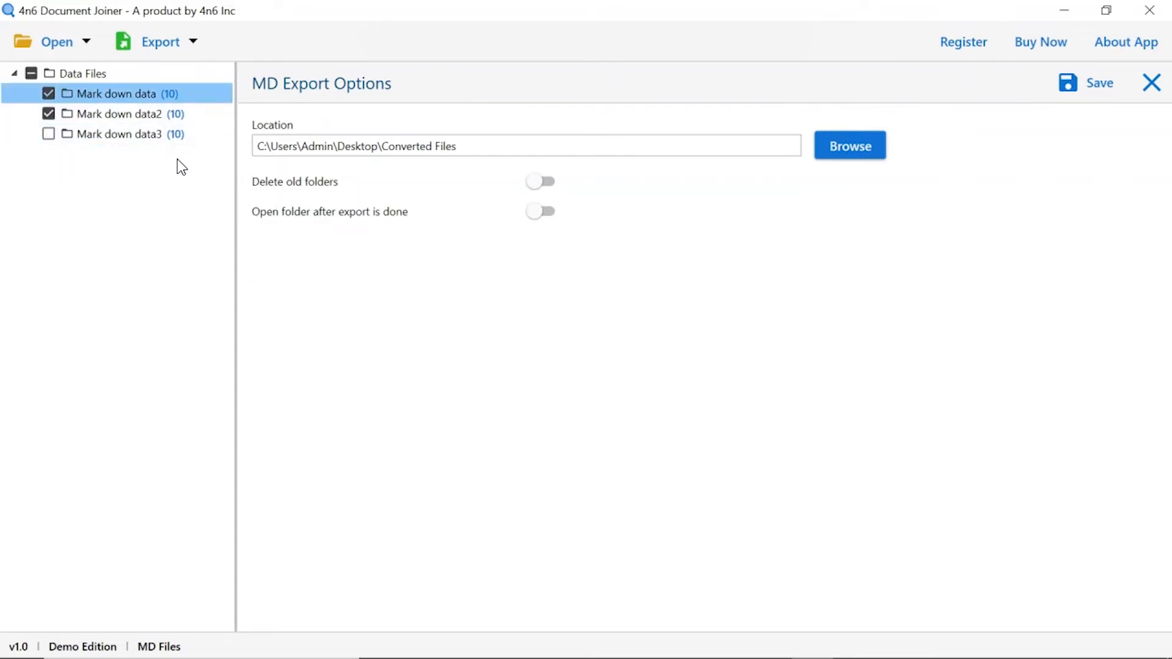
pyautogui.moveTo(842, 170)
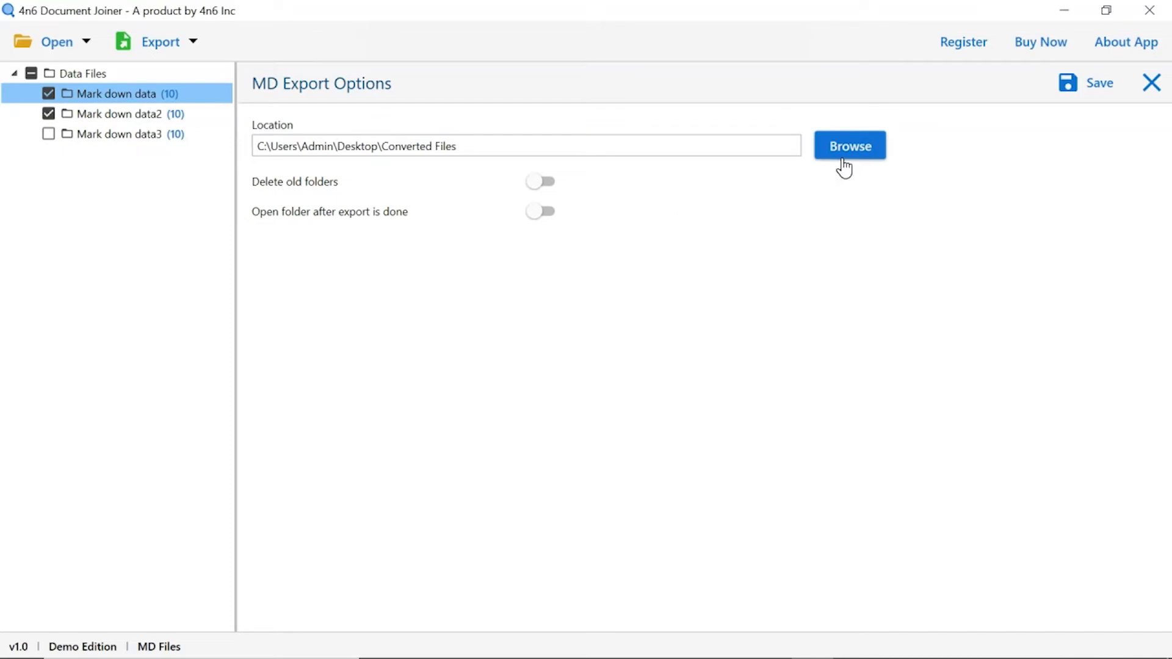
# Step: Set the export destination to Desktop\Converted Files
pyautogui.click(850, 147)
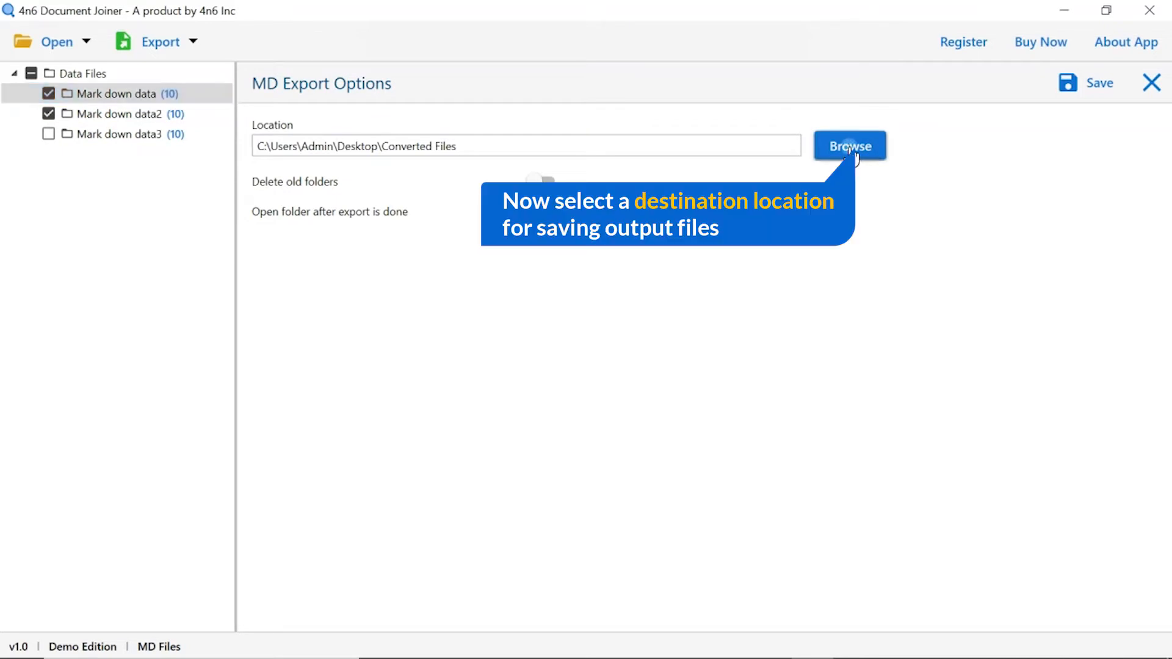
pyautogui.click(850, 147)
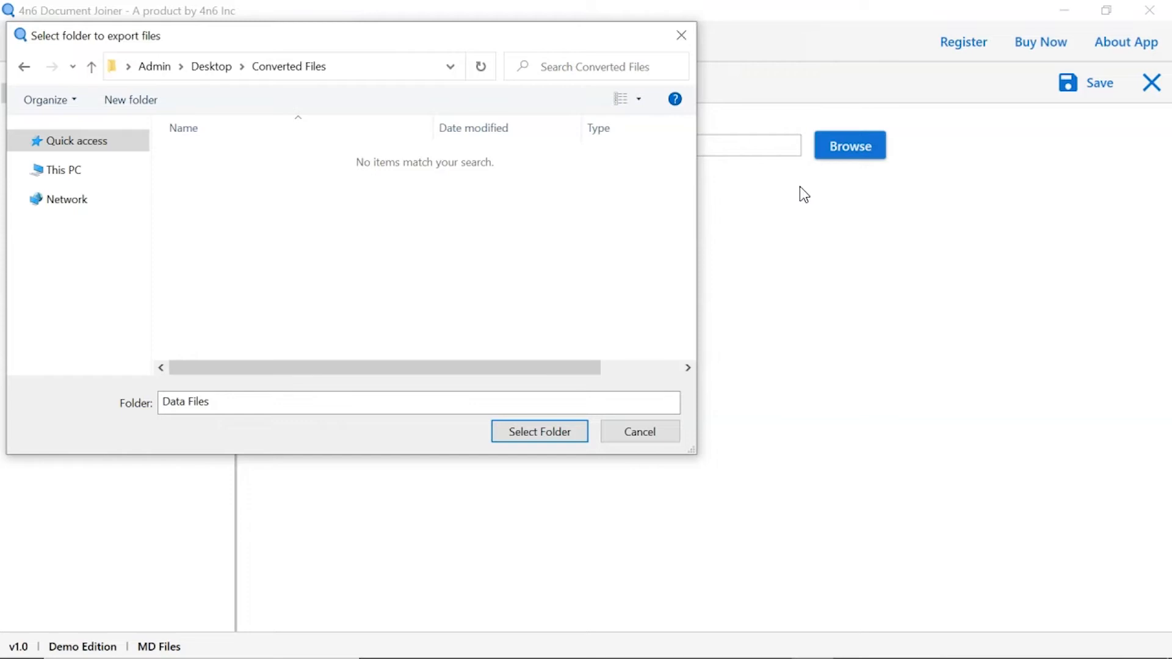
pyautogui.click(539, 432)
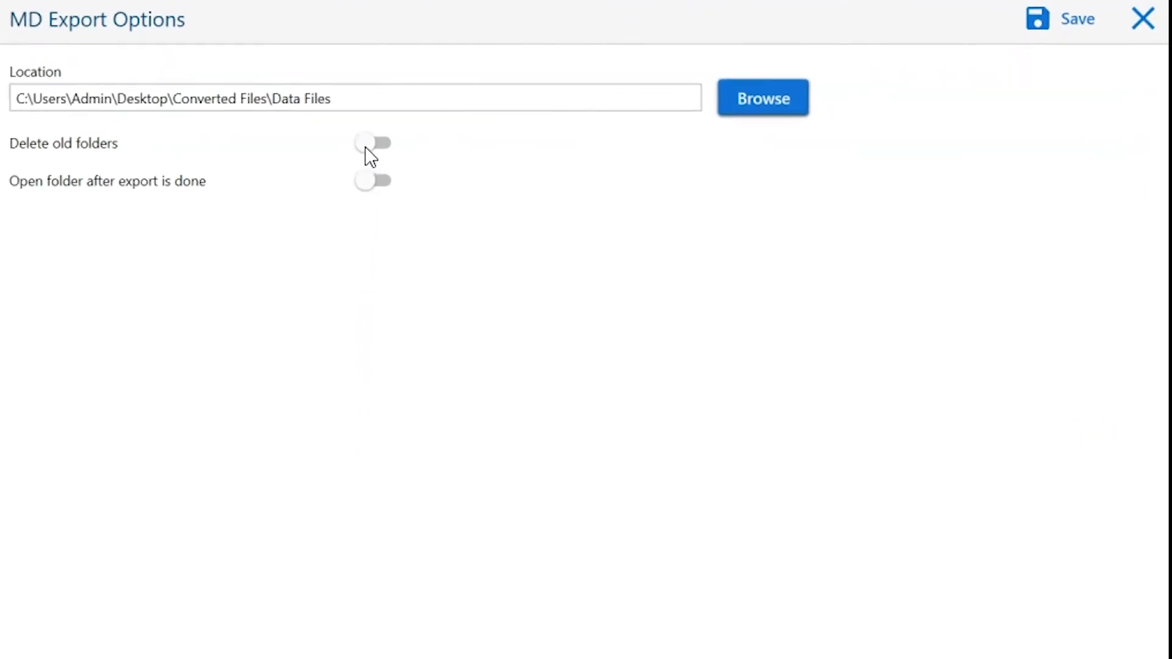
pyautogui.moveTo(369, 152)
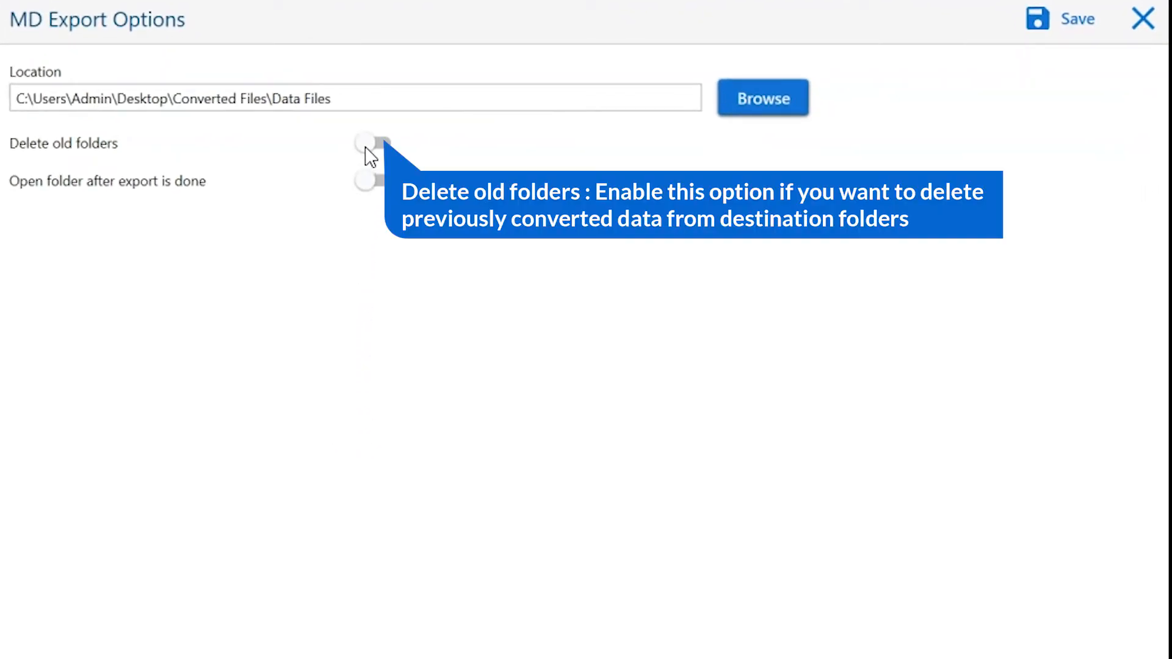
pyautogui.click(372, 142)
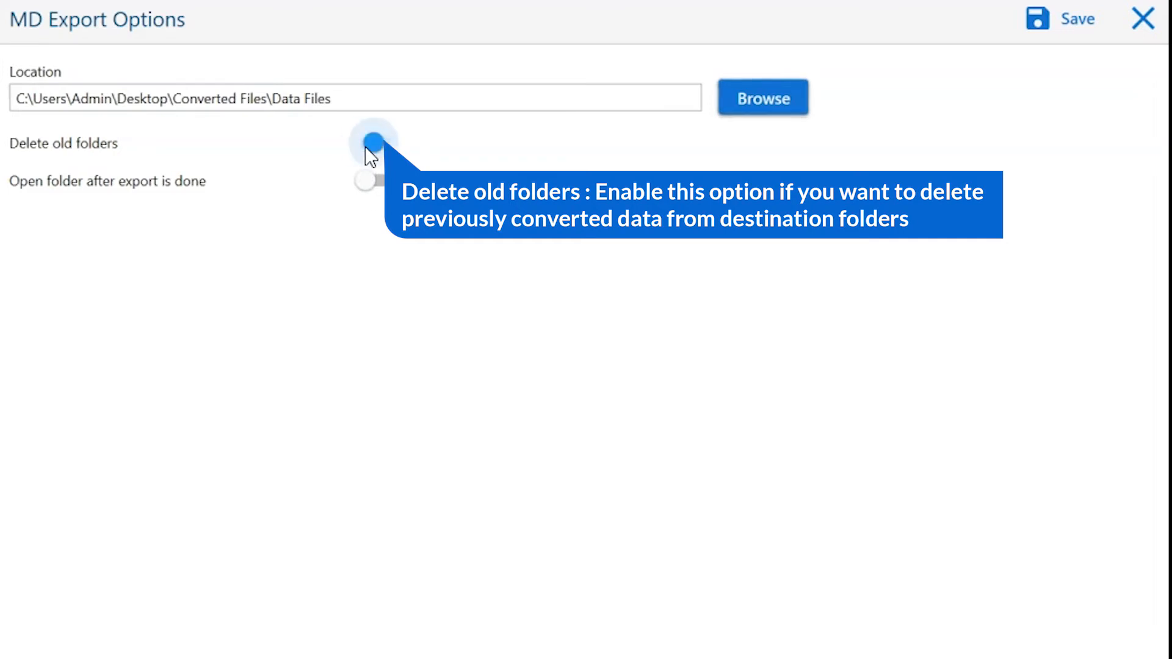
pyautogui.click(370, 141)
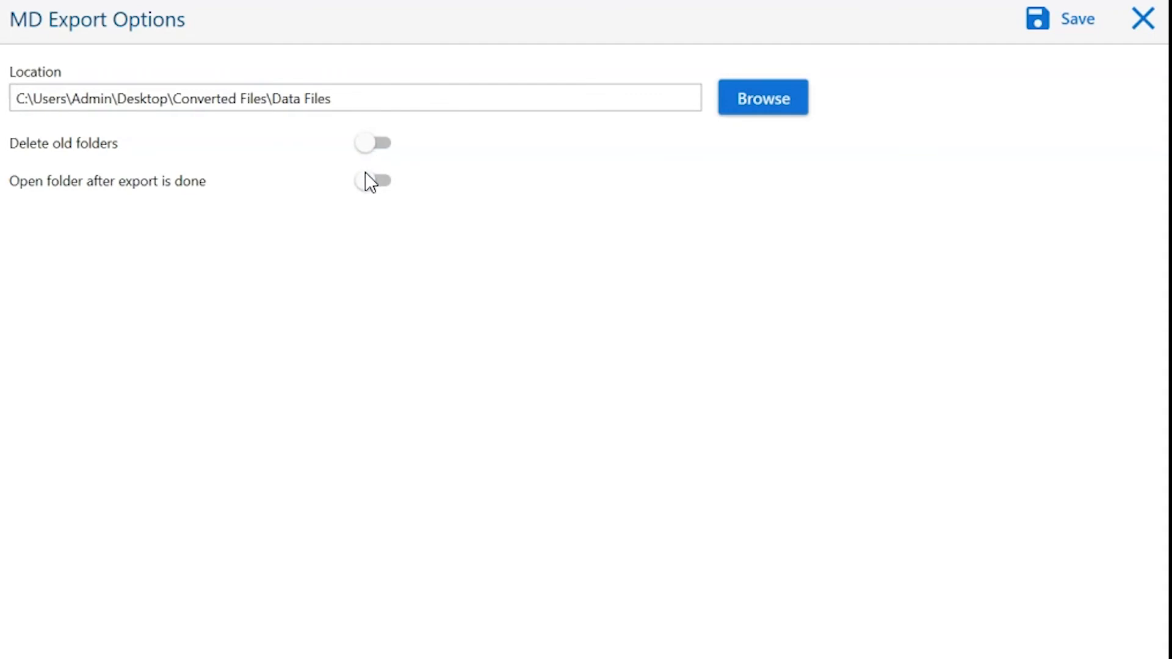
pyautogui.moveTo(370, 185)
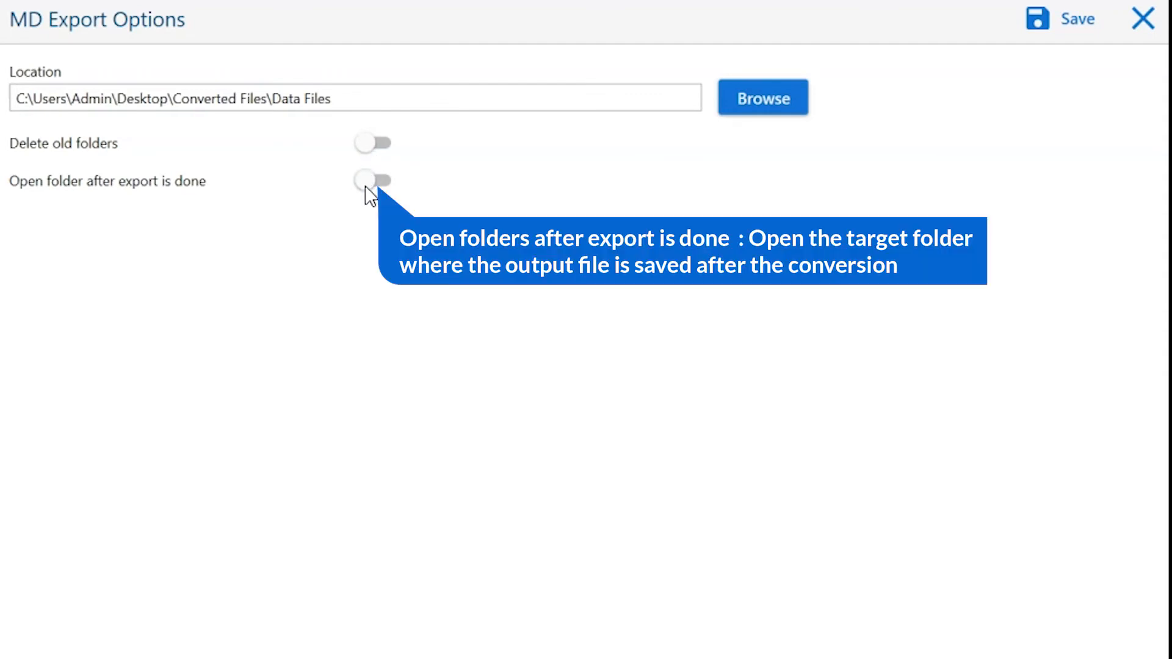
pyautogui.click(371, 181)
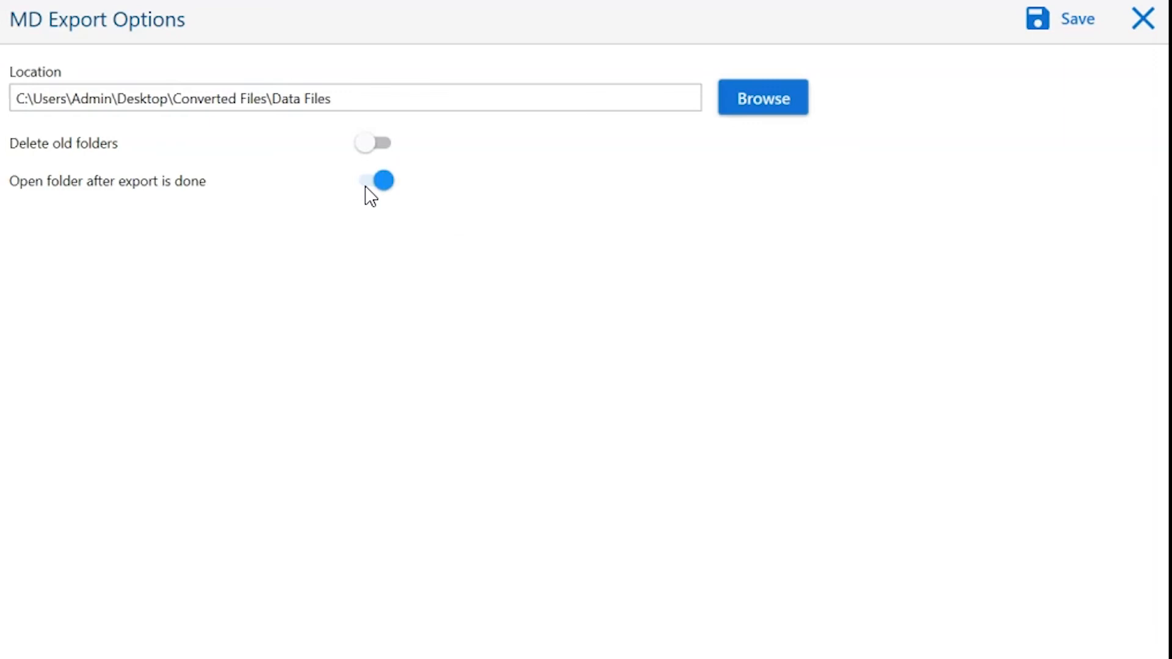
pyautogui.click(374, 181)
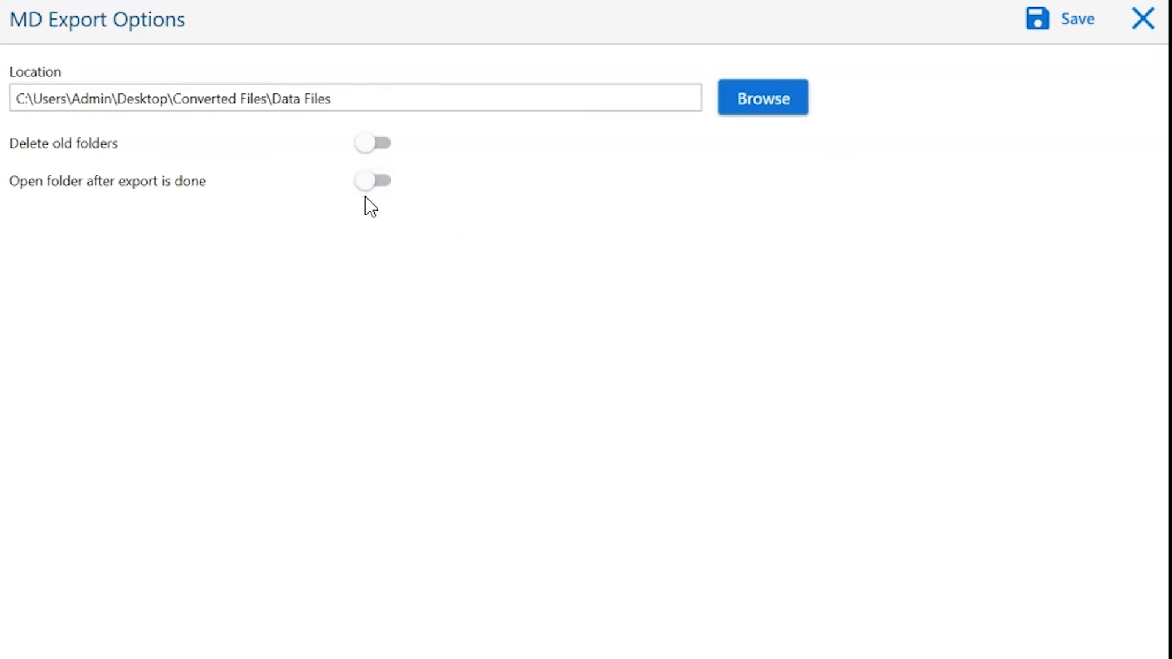
pyautogui.moveTo(381, 249)
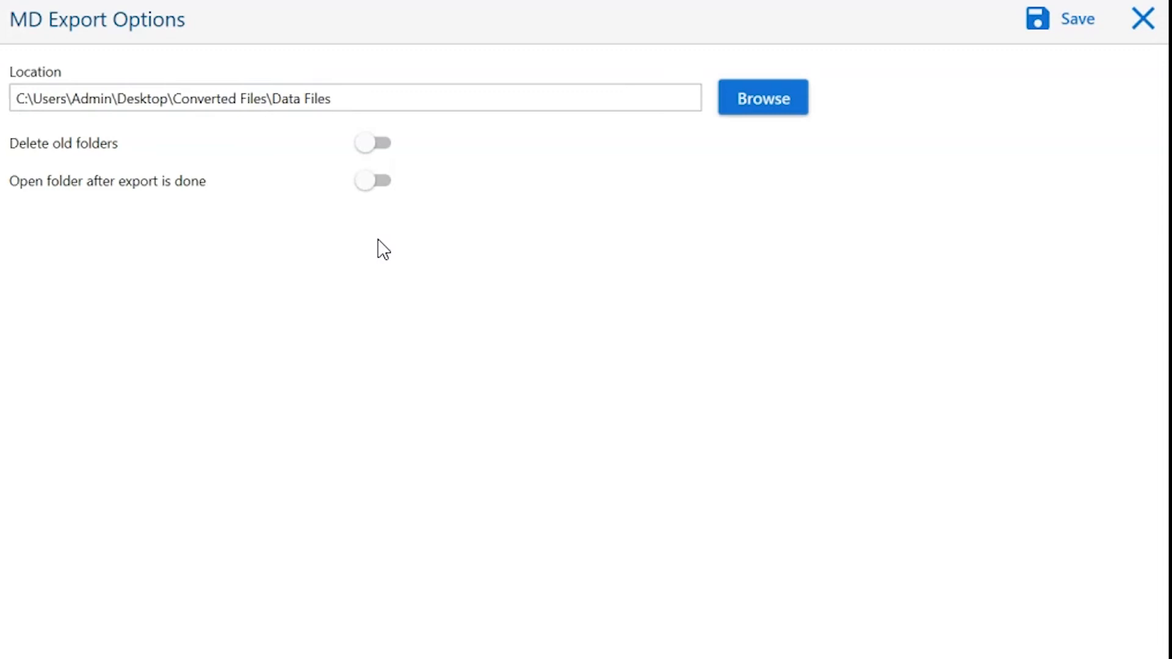
pyautogui.moveTo(527, 210)
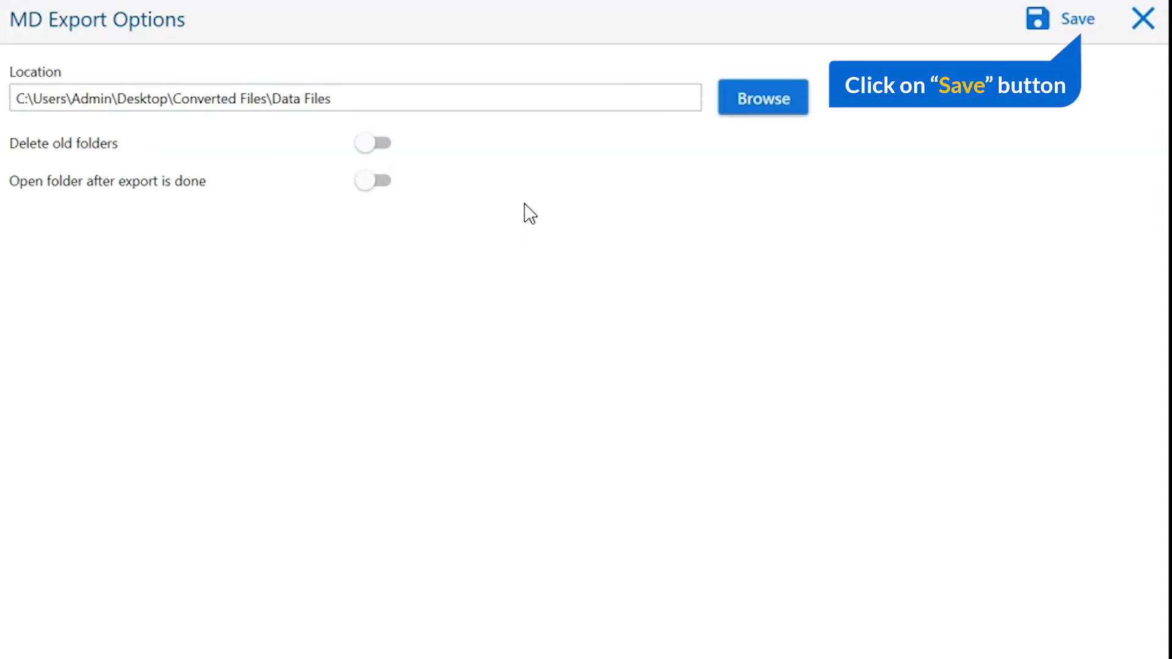
pyautogui.moveTo(1077, 22)
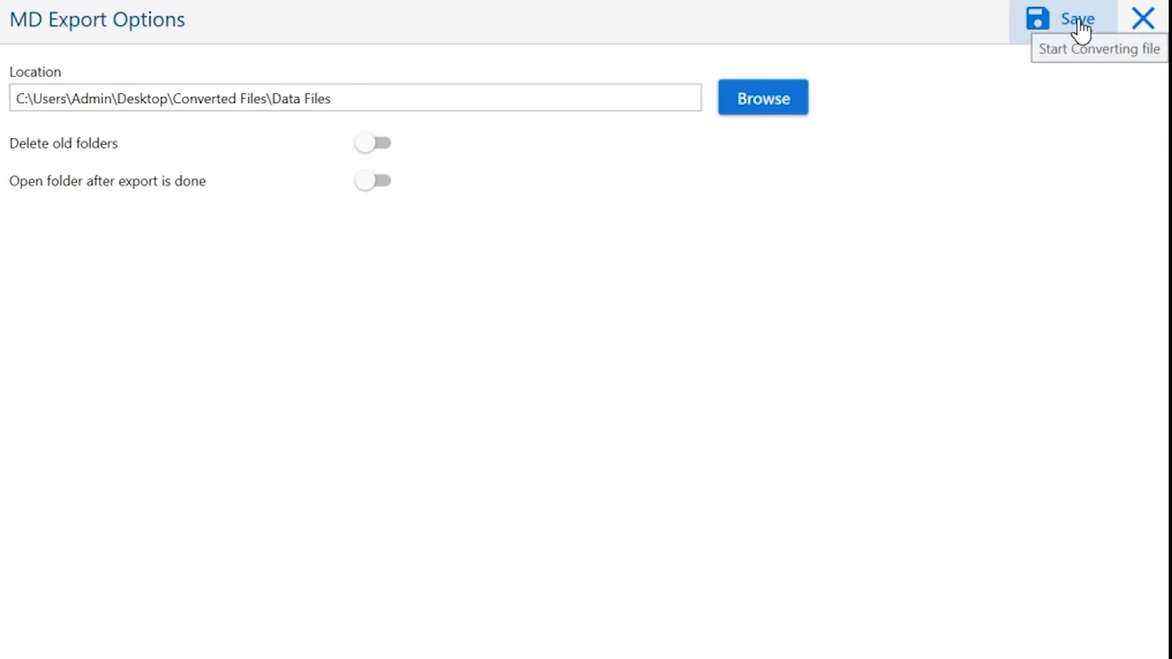
# Step: Save the merged MD export and acknowledge the Demo Edition two-item limit notice
pyautogui.click(1075, 17)
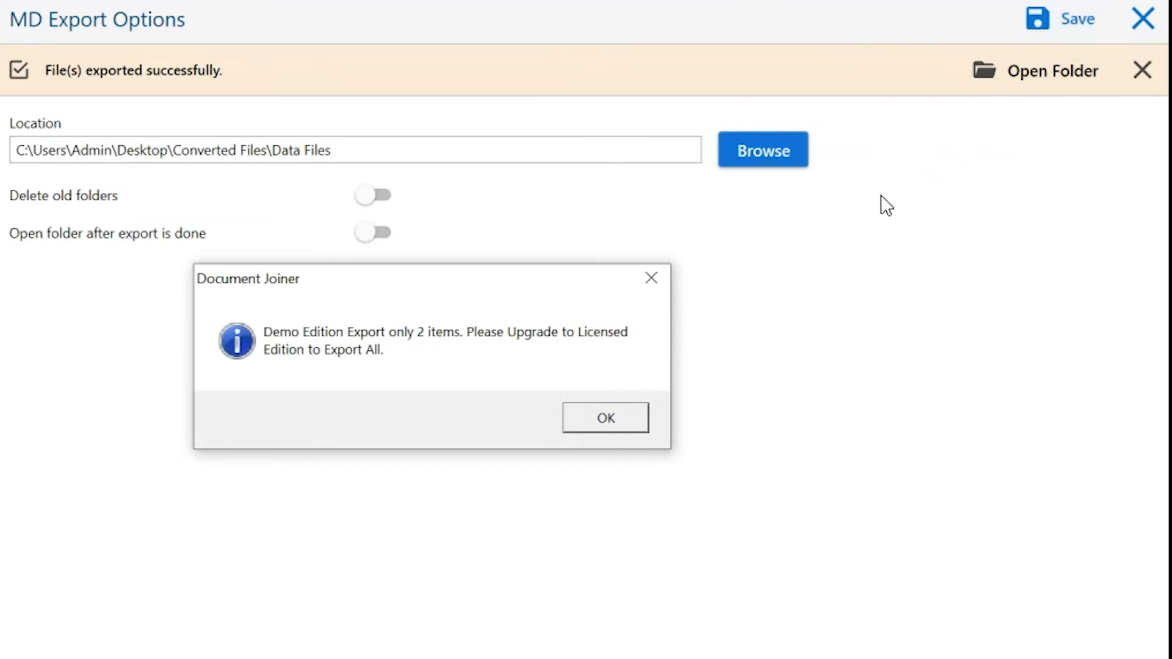
pyautogui.click(605, 418)
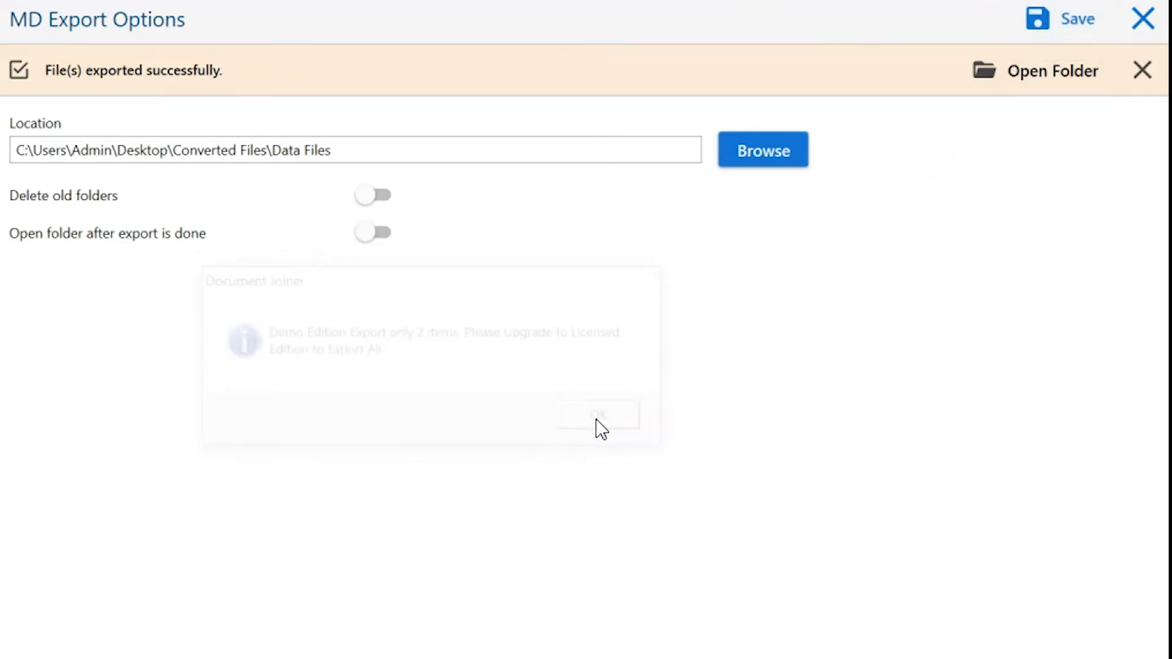
pyautogui.click(598, 416)
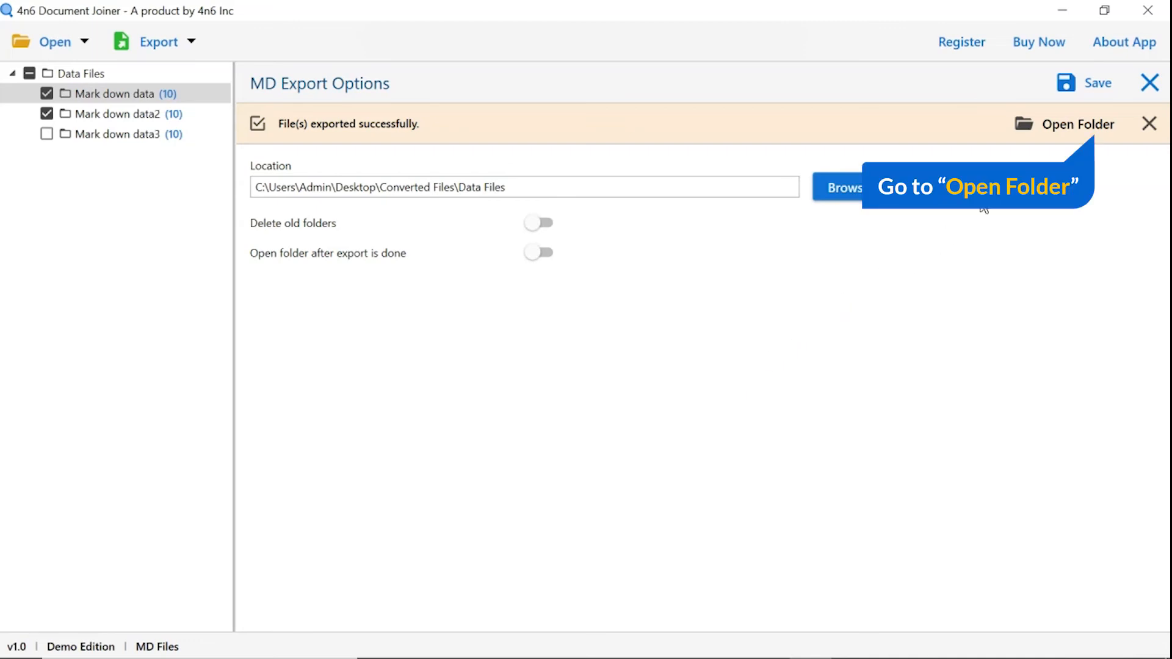
# Step: Show Mark down data.md and Mark down data2.md in the Data Files output folder
pyautogui.click(1072, 124)
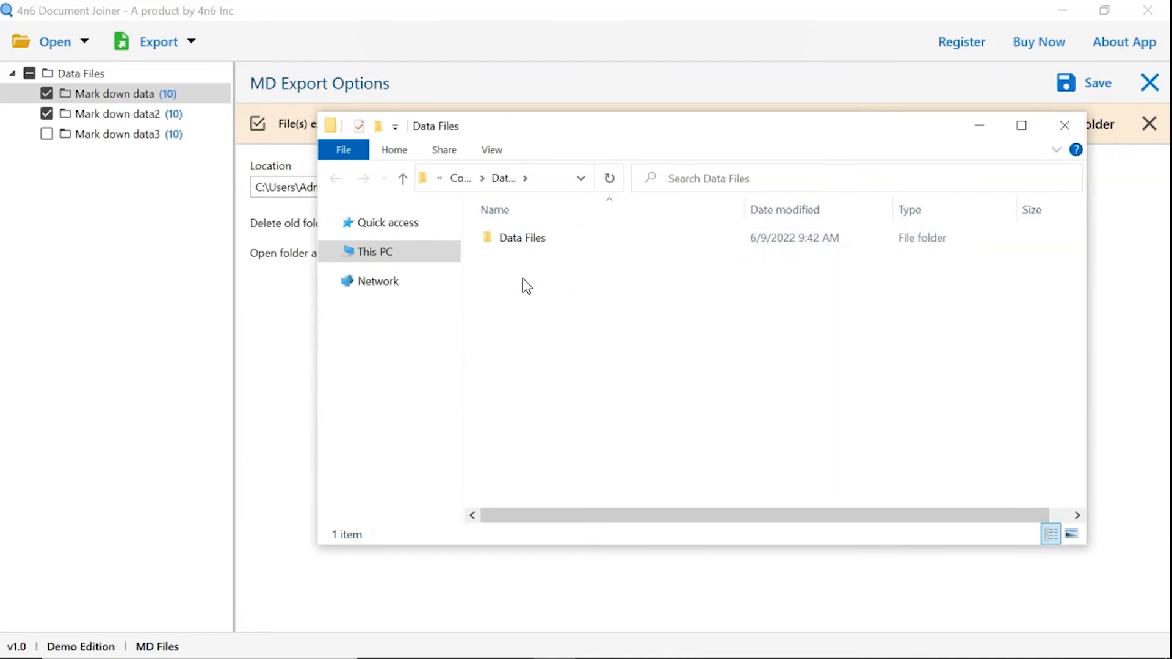
pyautogui.doubleClick(523, 237)
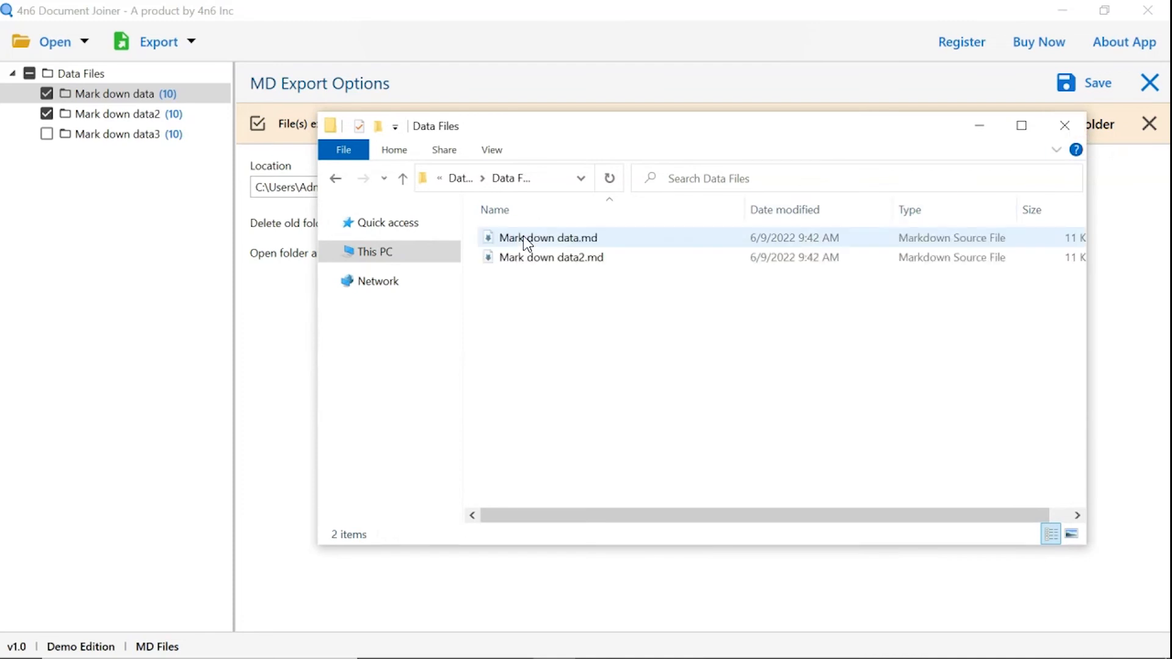